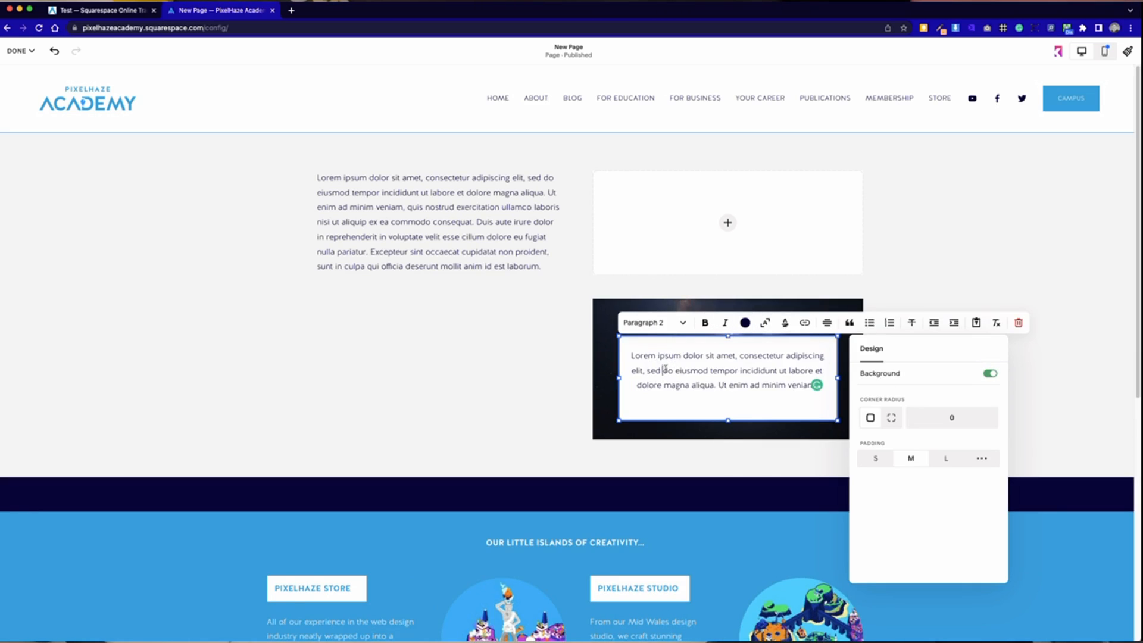
# Replace the galaxy image's lorem ipsum caption with the word TITLE.
pyautogui.click(654, 323)
pyautogui.write('TITLE')
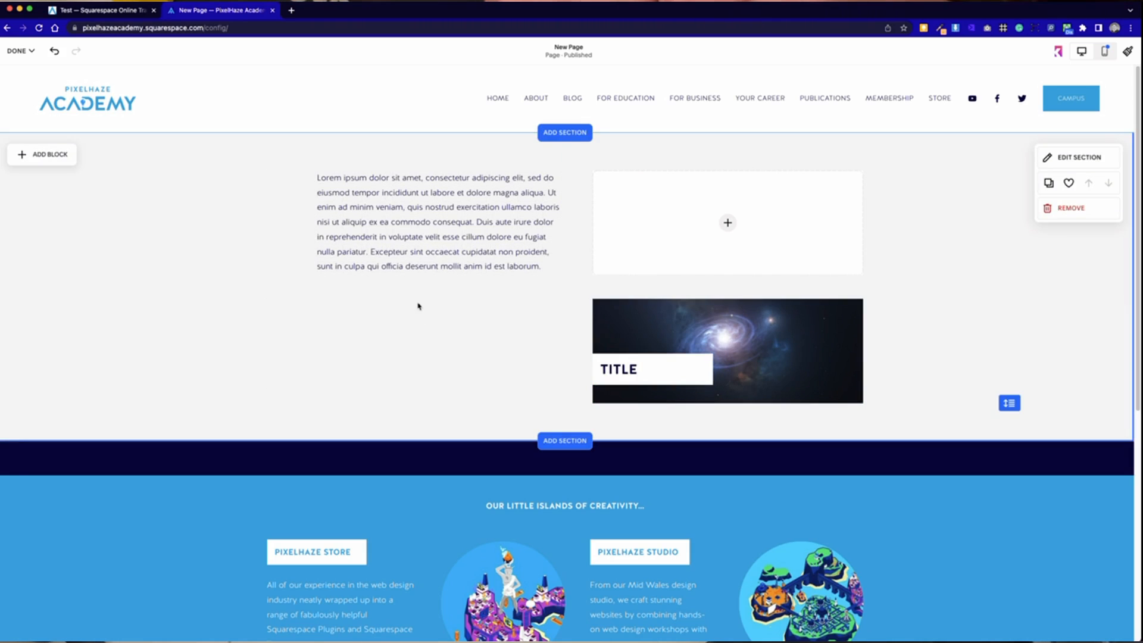
# Duplicate the captioned galaxy image and place the copy beside the original under the text.
pyautogui.click(728, 355)
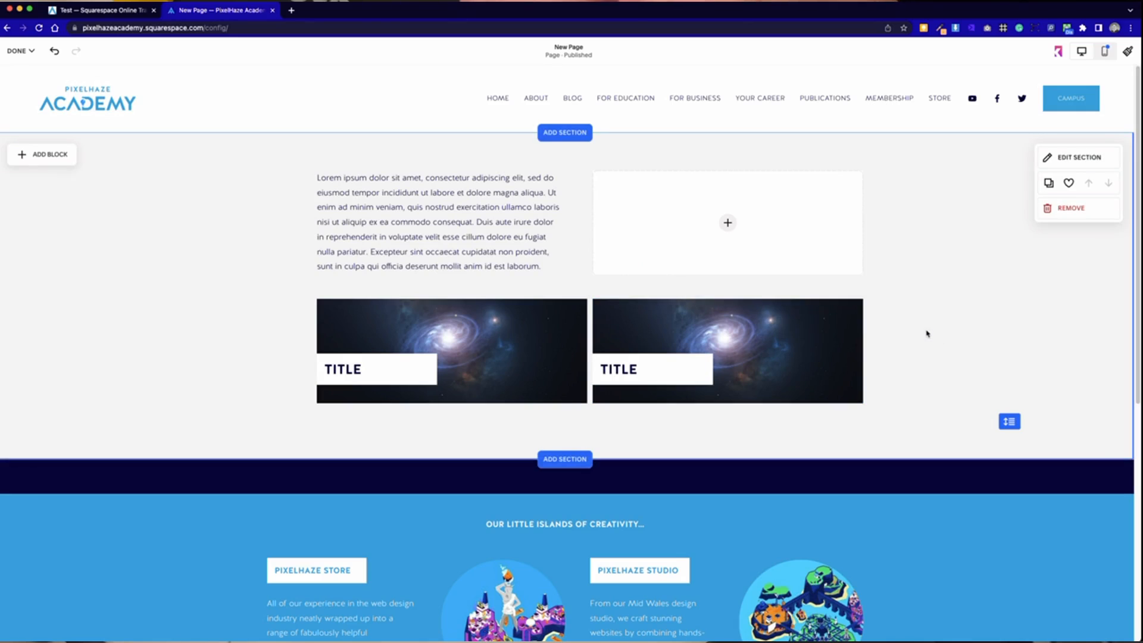
pyautogui.moveTo(88, 181)
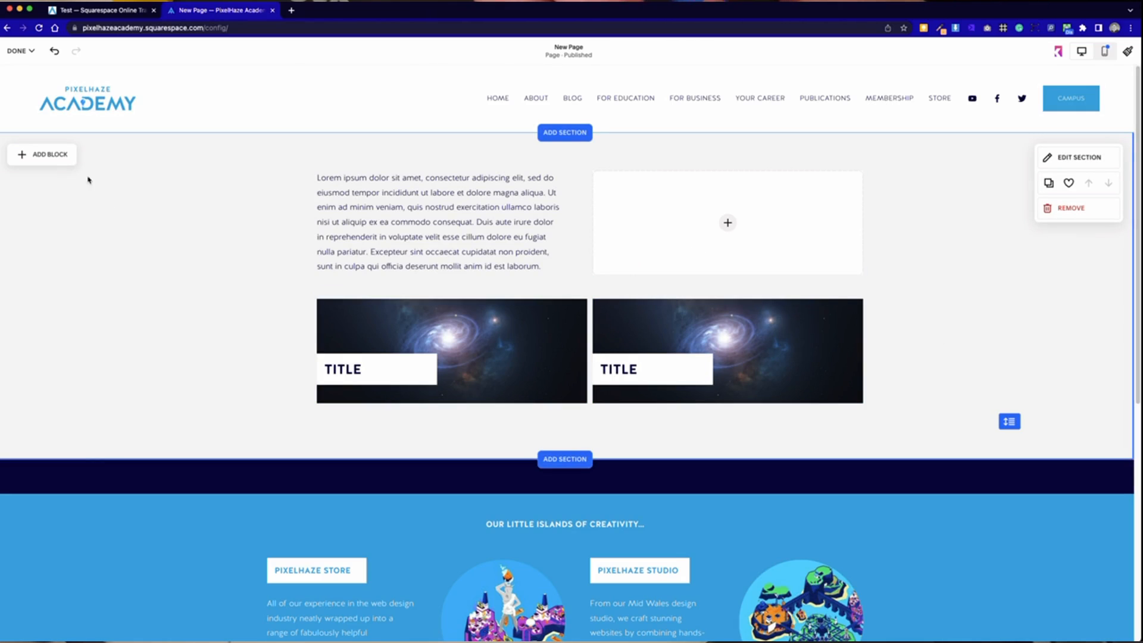